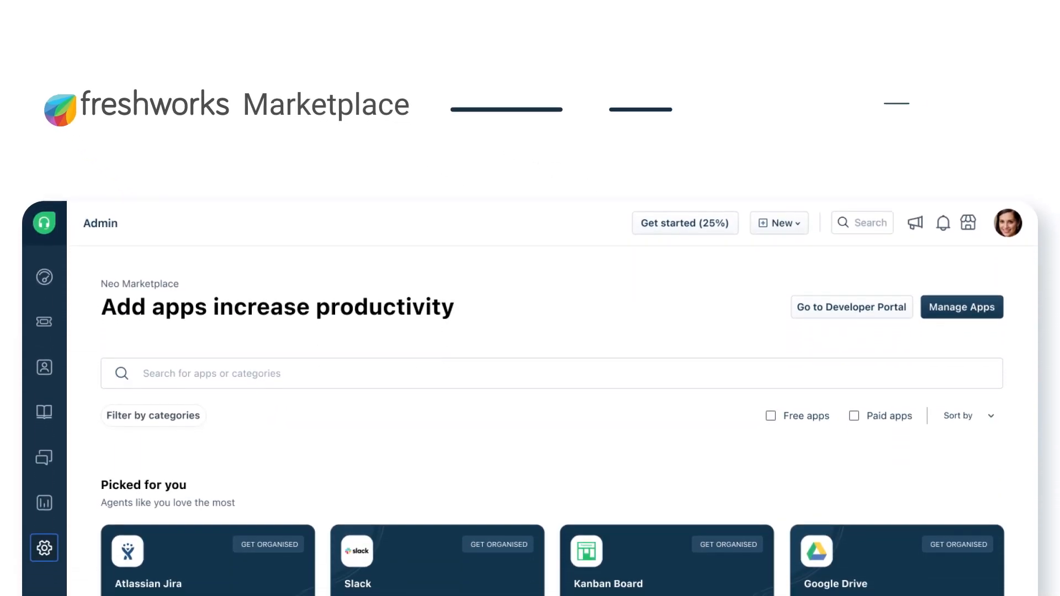
# Scroll the Marketplace home page past Picked for you and Collections to Popular Apps and New addition
pyautogui.scroll(-3)
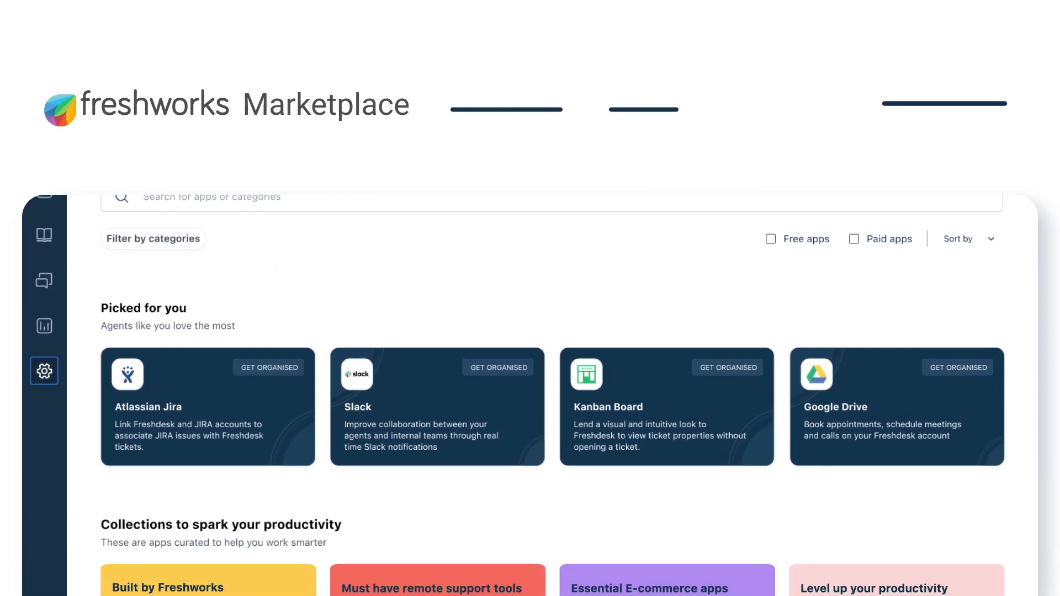
pyautogui.scroll(-3)
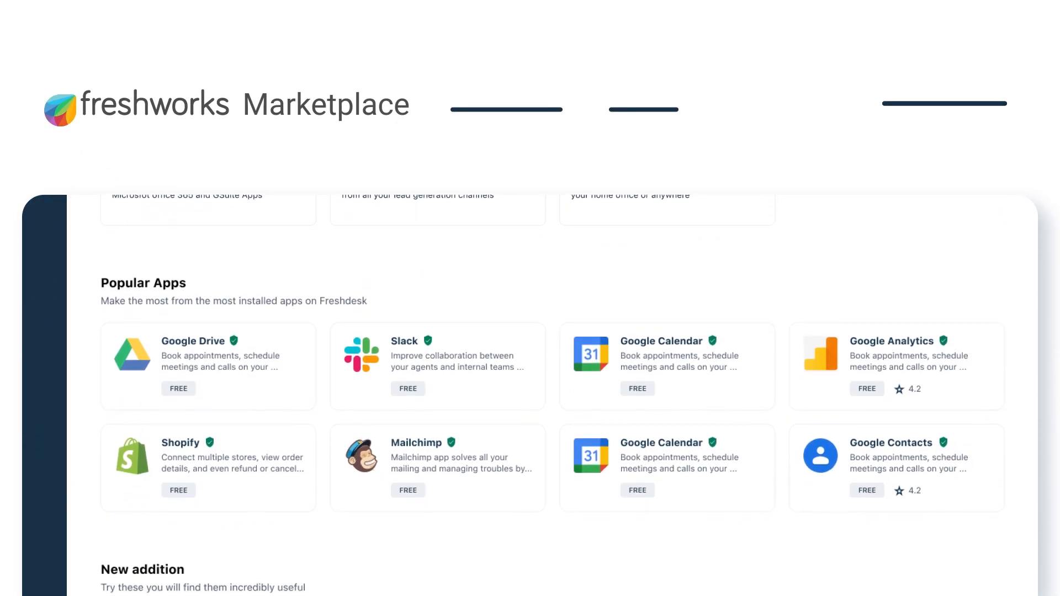
pyautogui.scroll(-3)
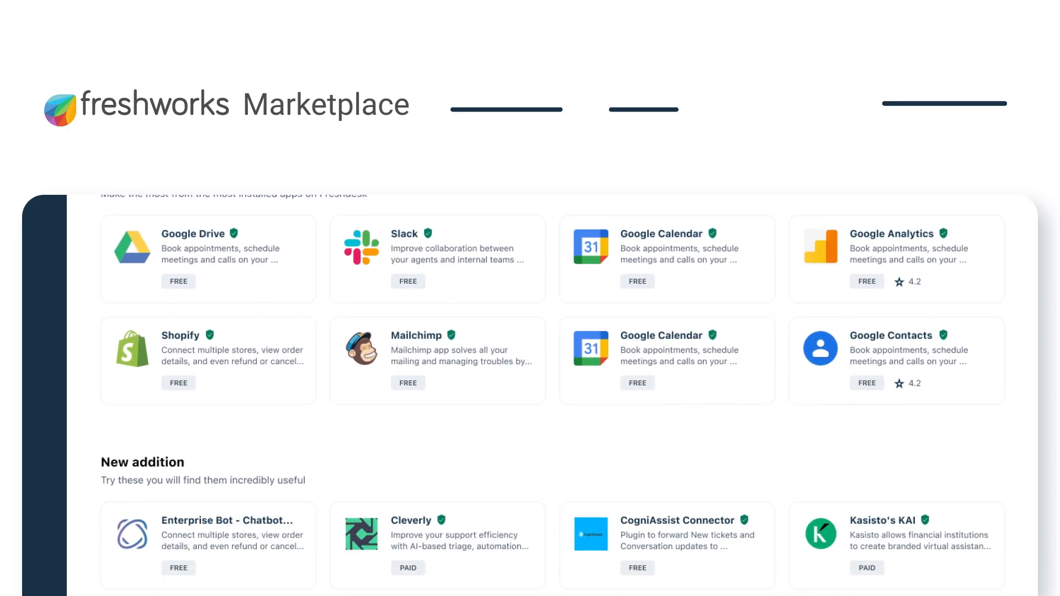
# Search the app marketplace for 'remote access' to surface the TeamViewer Enterprise Integration
pyautogui.write('remote acce')
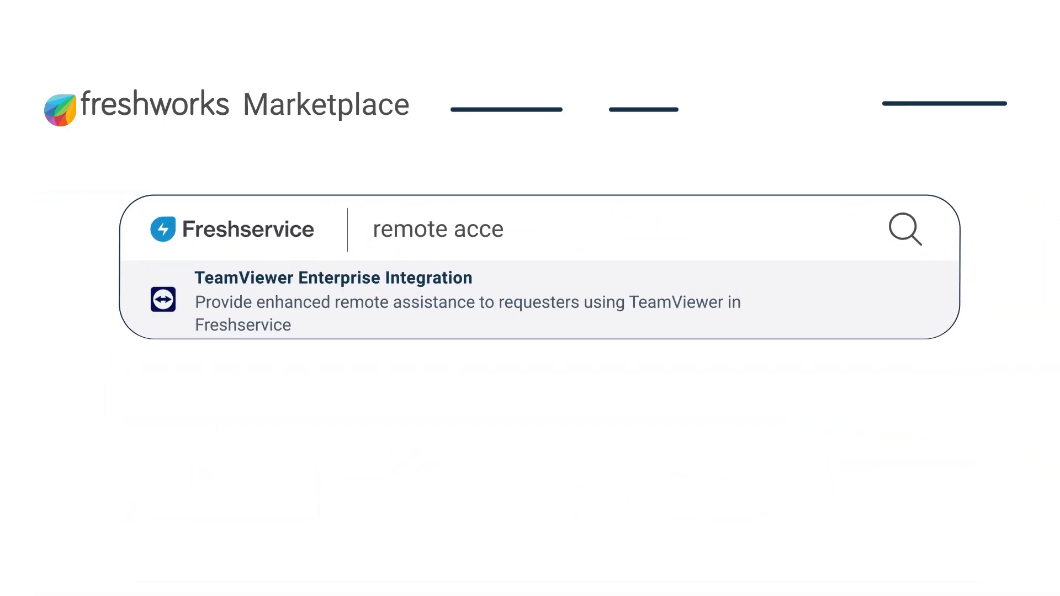
pyautogui.write('ss')
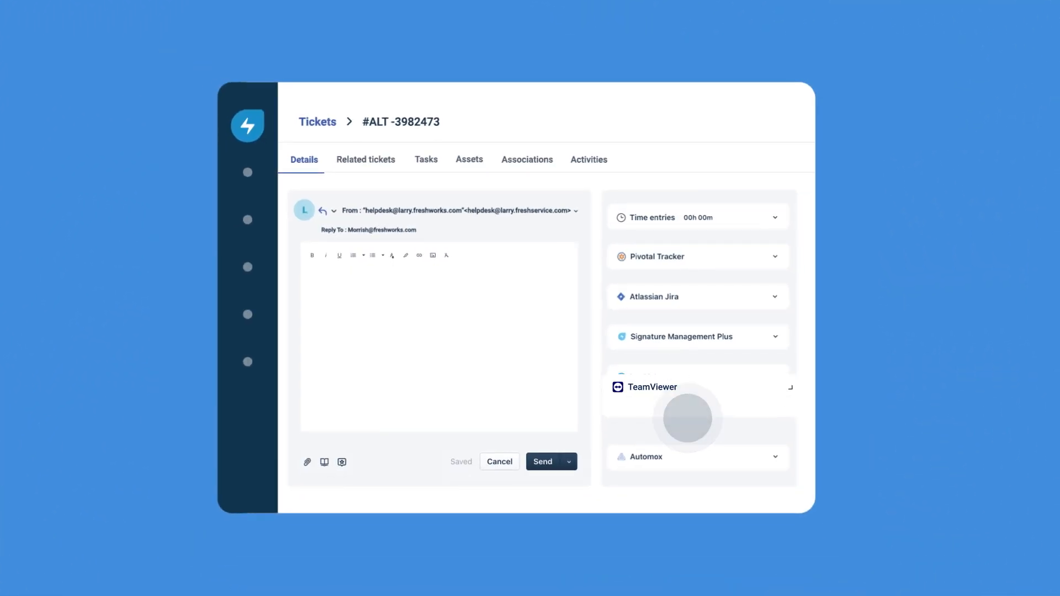
# Expand the TeamViewer widget on ticket #ALT -3982473 and start a New Remote Session to get a session code
pyautogui.click(651, 387)
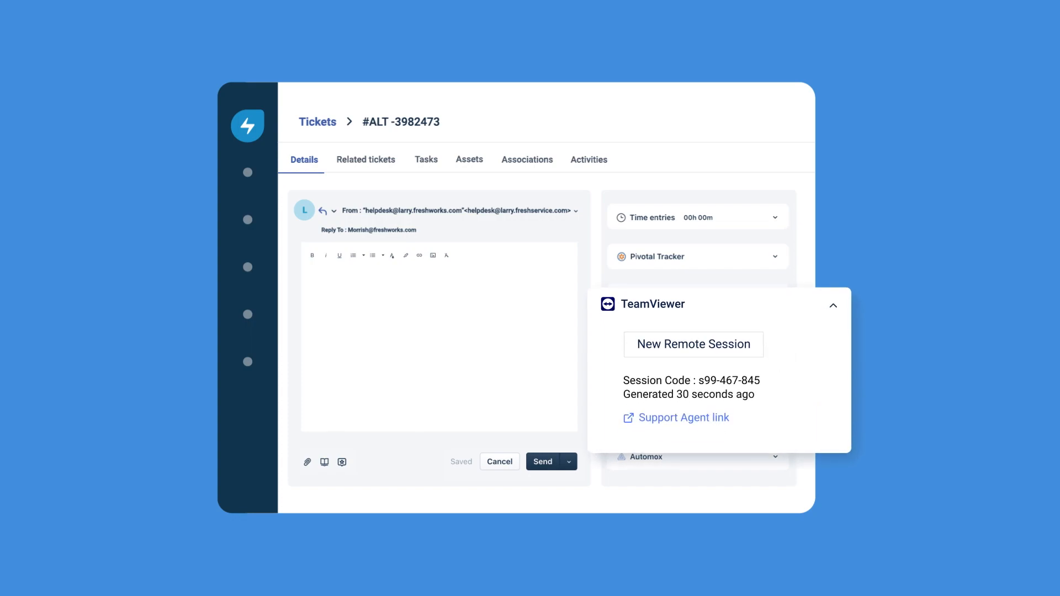
pyautogui.click(683, 417)
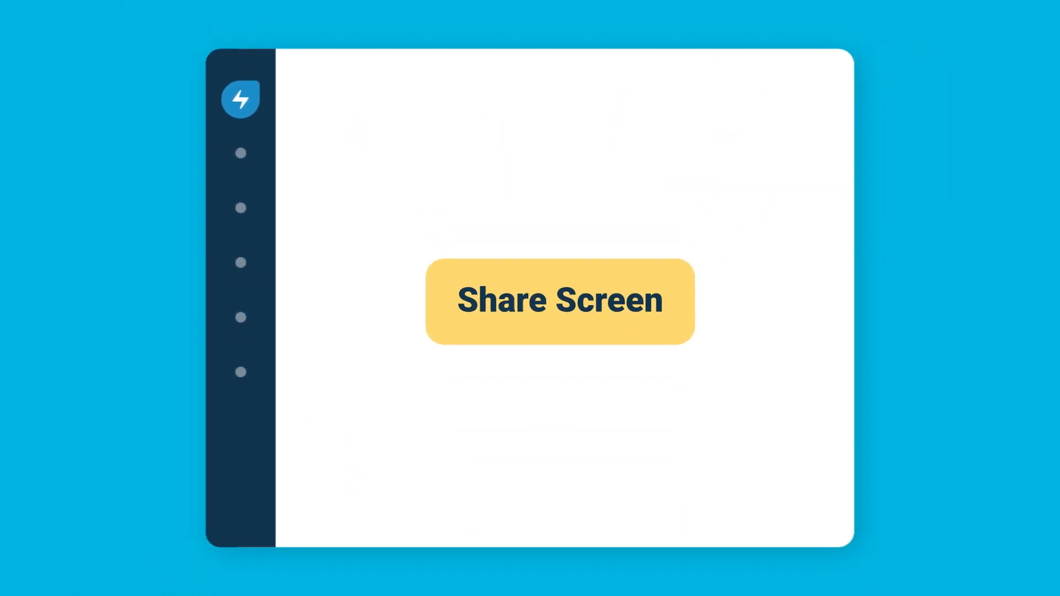
# Start the Share Screen session, then browse the Neo Marketplace admin page listing apps
pyautogui.click(559, 301)
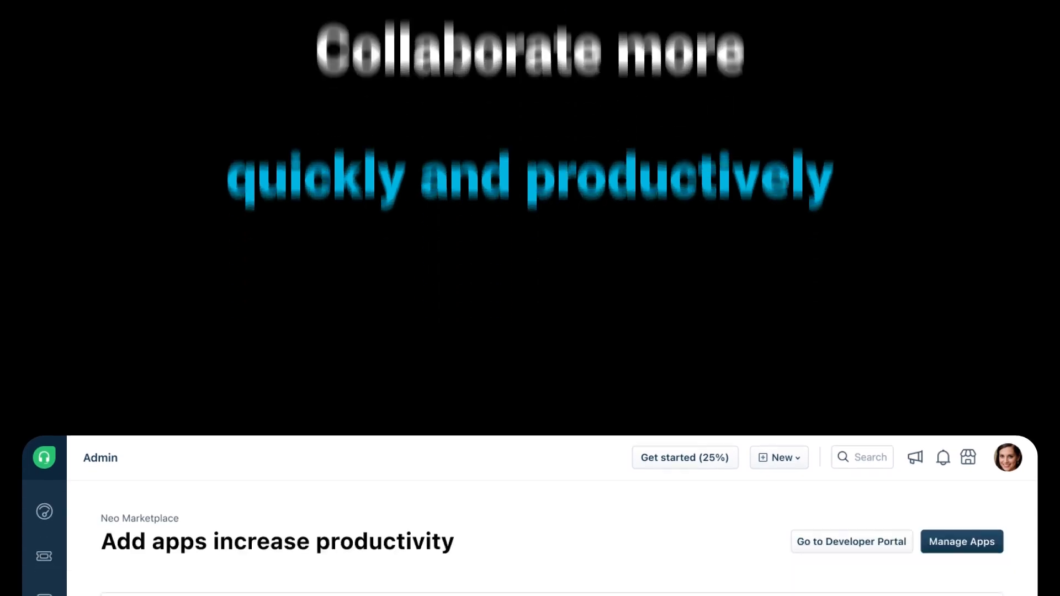
pyautogui.scroll(-3)
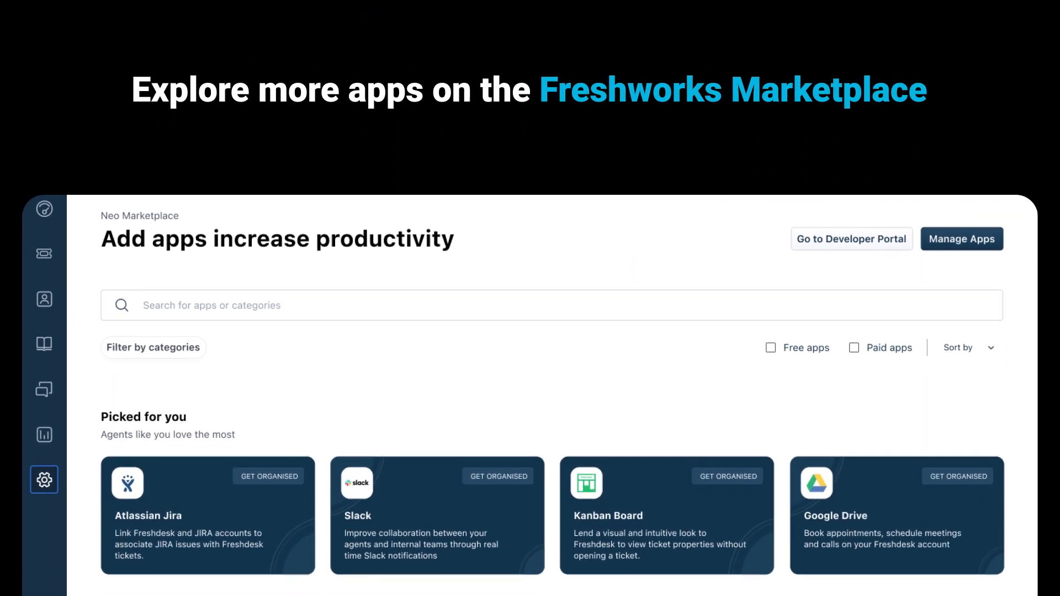